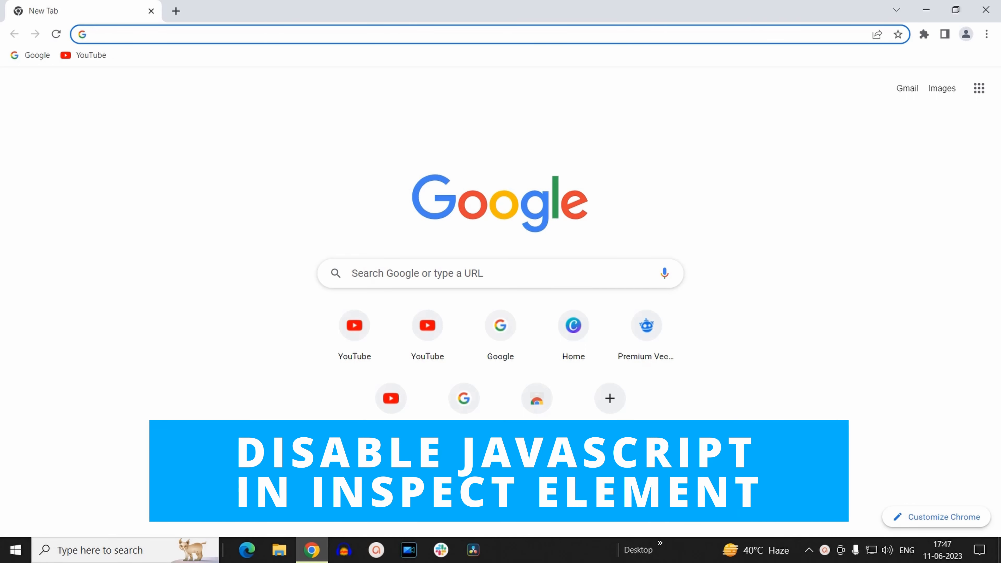
- Open DevTools on the new tab page via Inspect from the page's context menu
{"action": "left_click", "coordinate": [447, 35]}
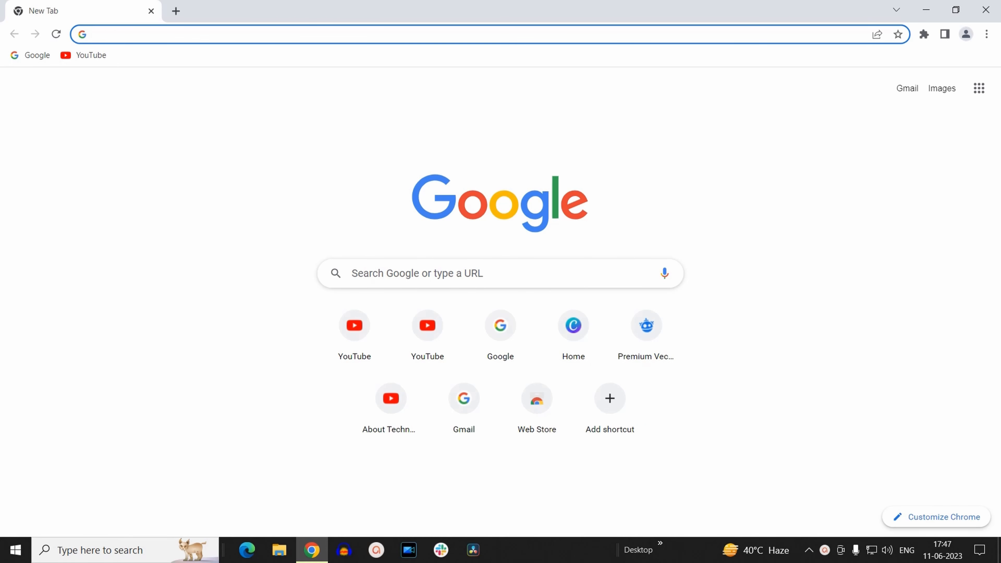
{"action": "mouse_move", "coordinate": [190, 227]}
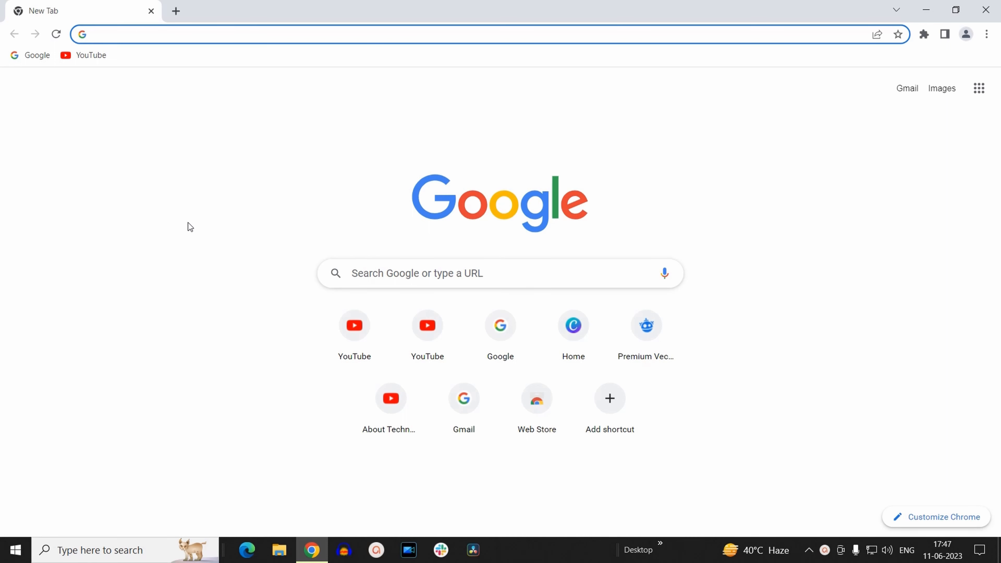
{"action": "mouse_move", "coordinate": [200, 238]}
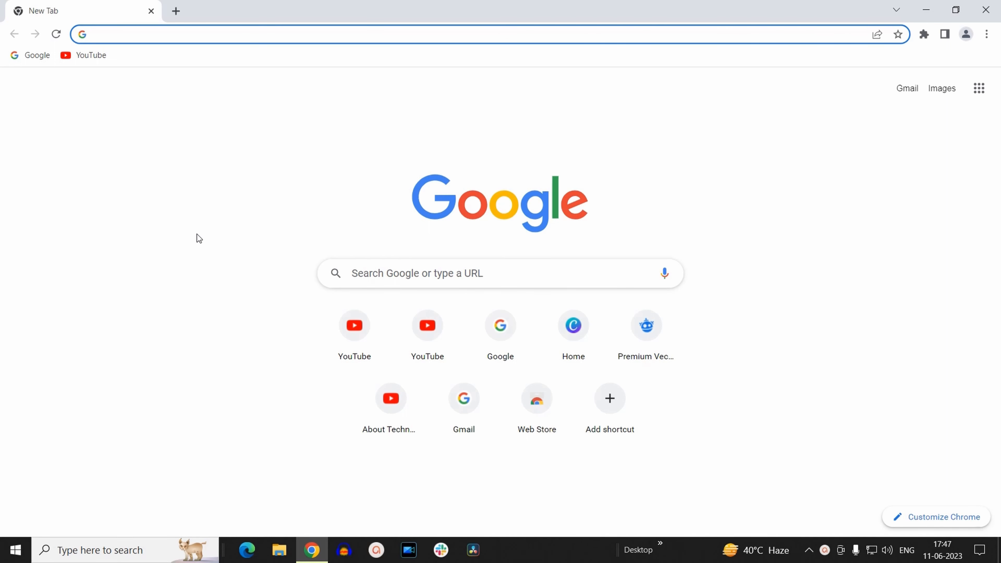
{"action": "right_click", "coordinate": [199, 202]}
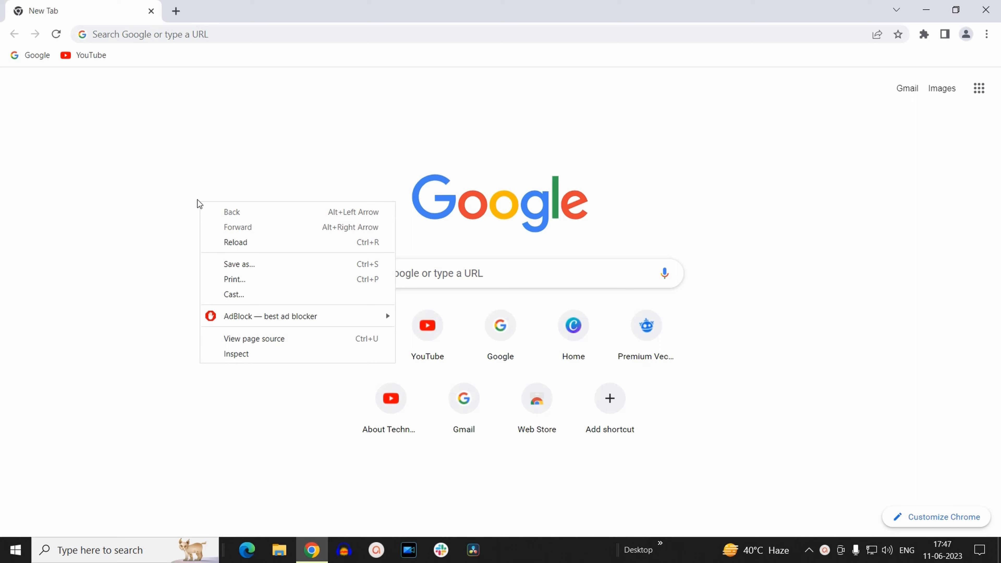
{"action": "mouse_move", "coordinate": [254, 353]}
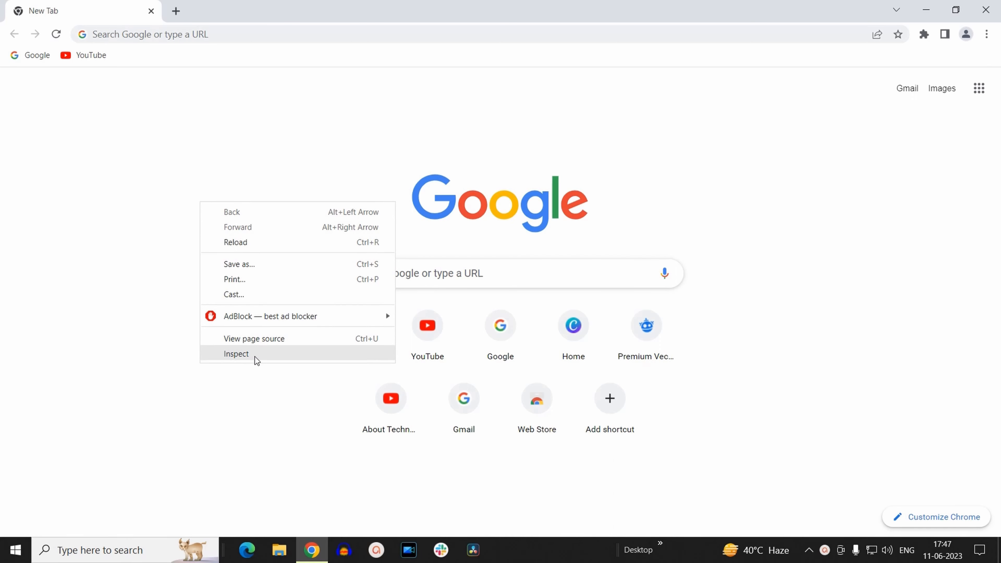
{"action": "left_click", "coordinate": [235, 353]}
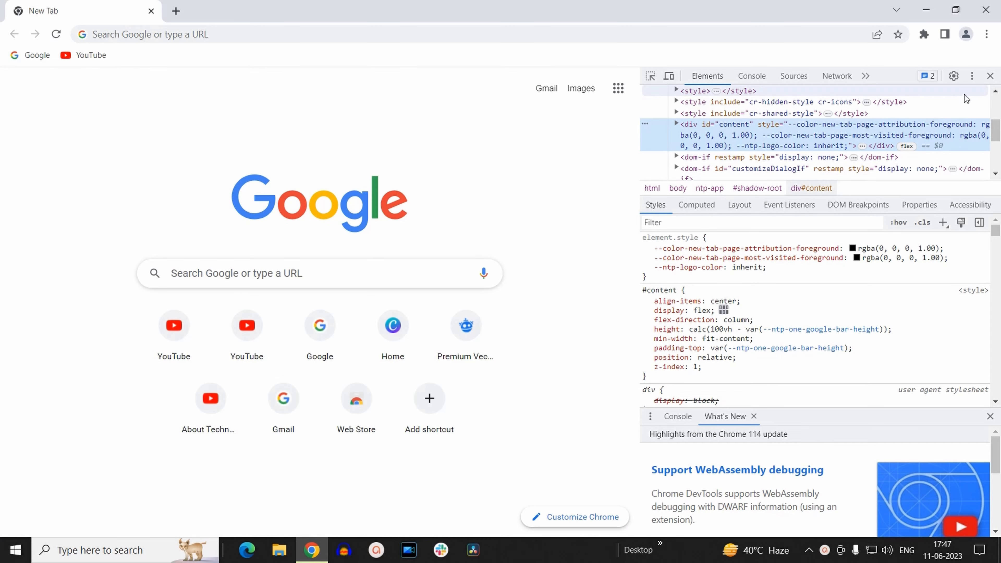
{"action": "mouse_move", "coordinate": [954, 76]}
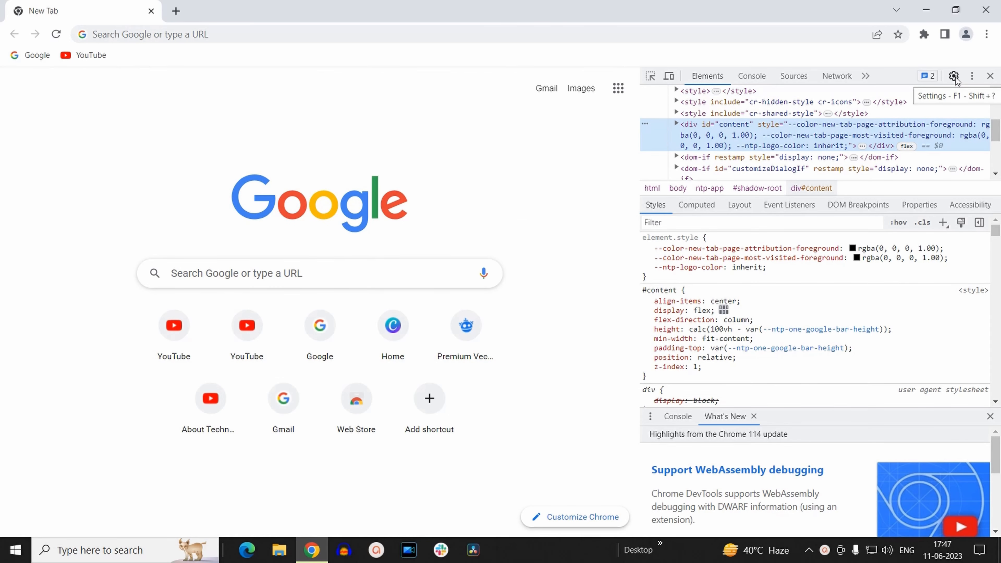
- In DevTools Preferences, scroll to the Debugger section and check 'Disable JavaScript'
{"action": "left_click", "coordinate": [953, 76]}
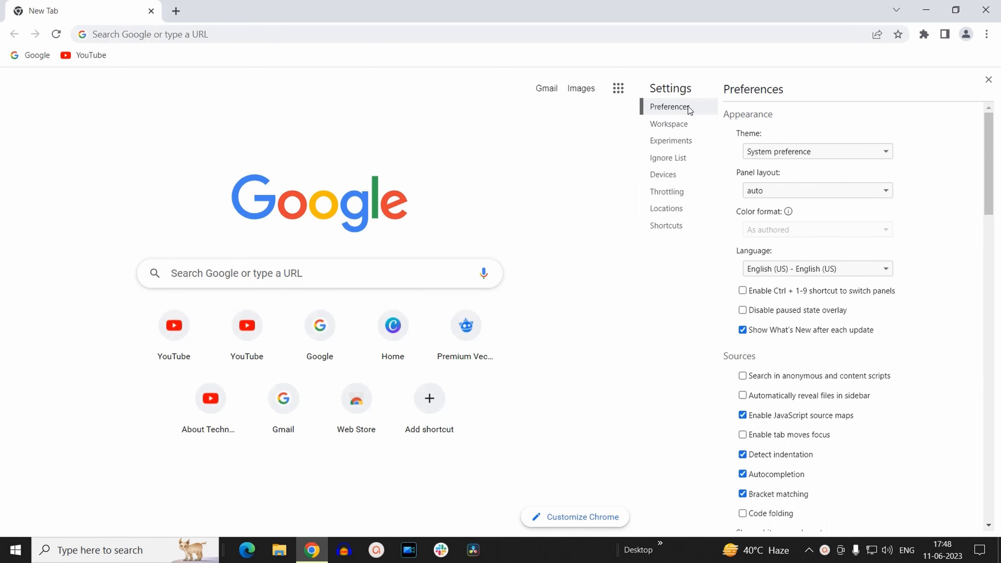
{"action": "scroll", "scroll_direction": "down", "scroll_amount": 3}
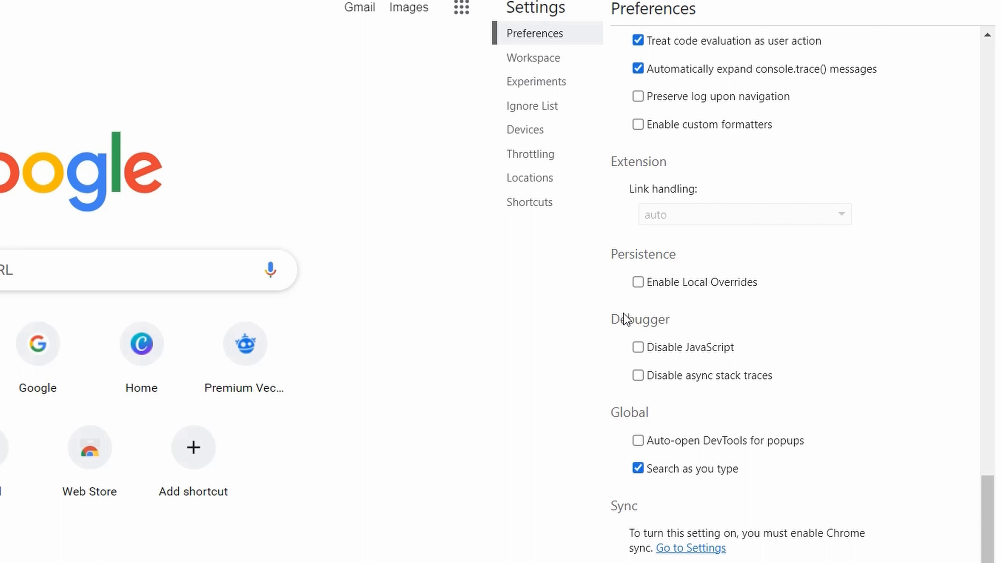
{"action": "mouse_move", "coordinate": [660, 359]}
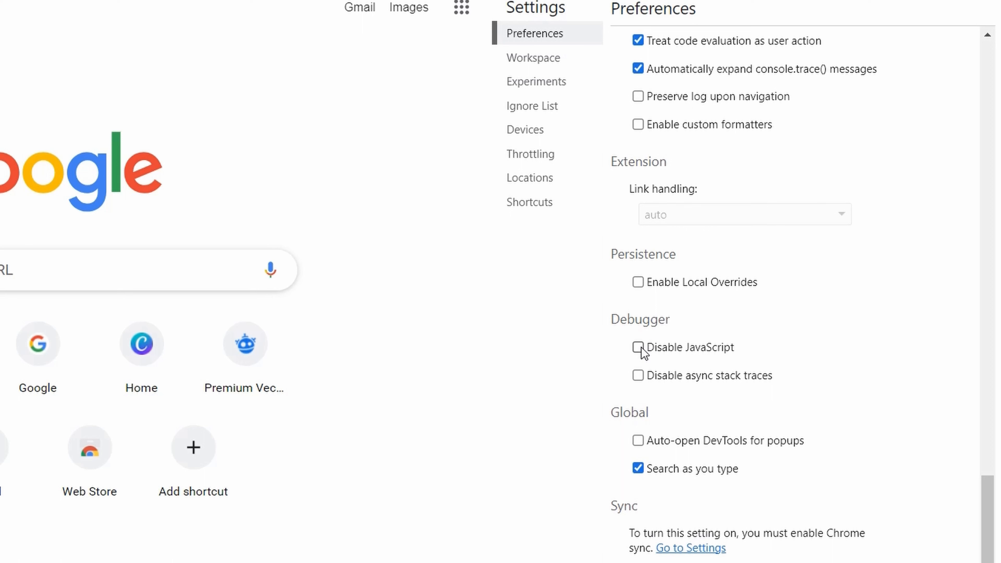
{"action": "left_click", "coordinate": [638, 348]}
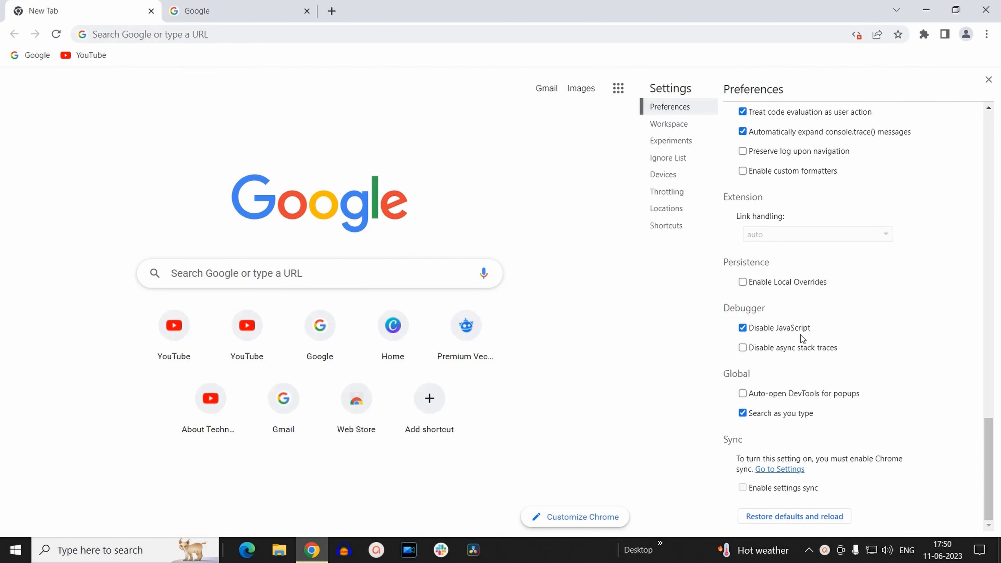
{"action": "mouse_move", "coordinate": [852, 279]}
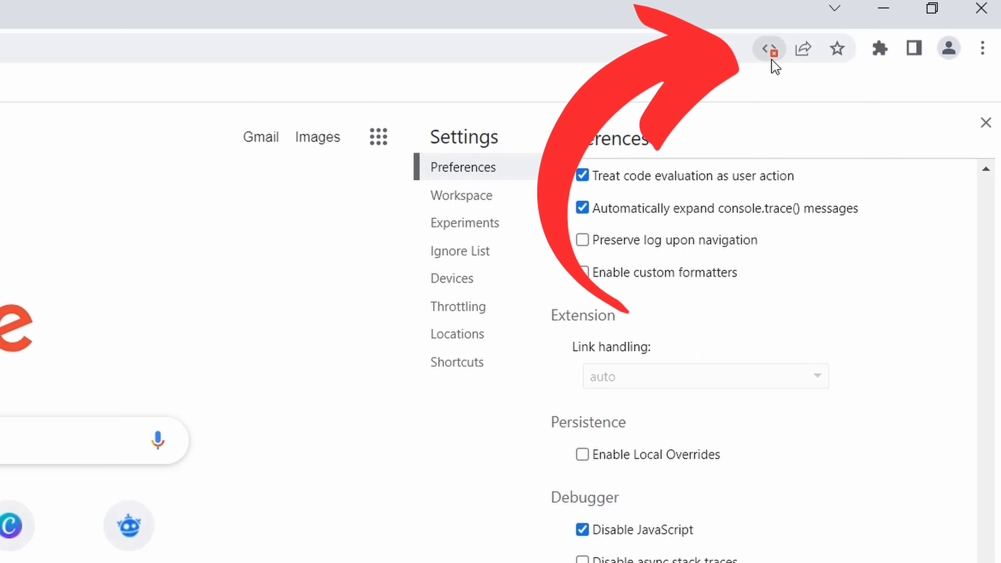
{"action": "mouse_move", "coordinate": [768, 48]}
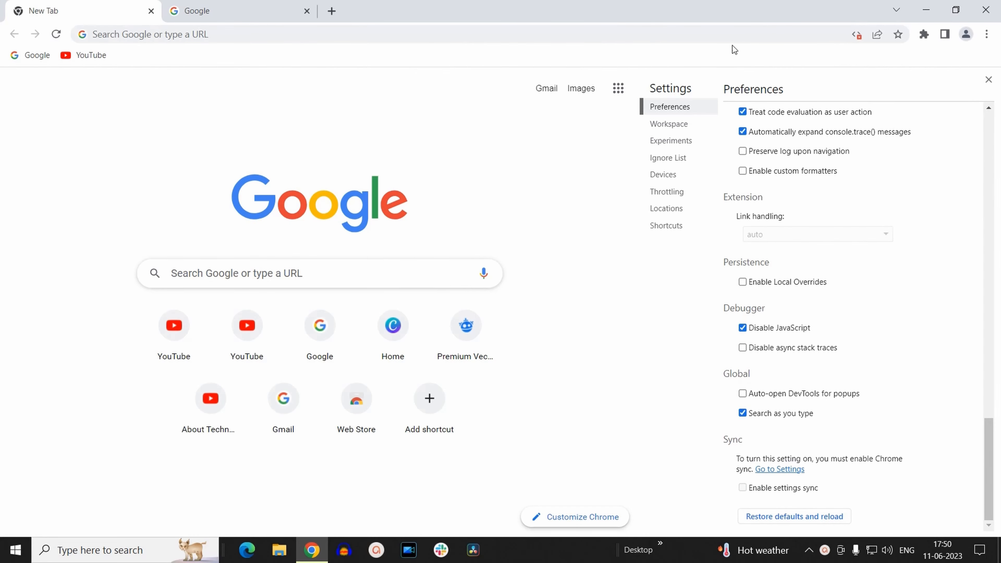
{"action": "mouse_move", "coordinate": [332, 11]}
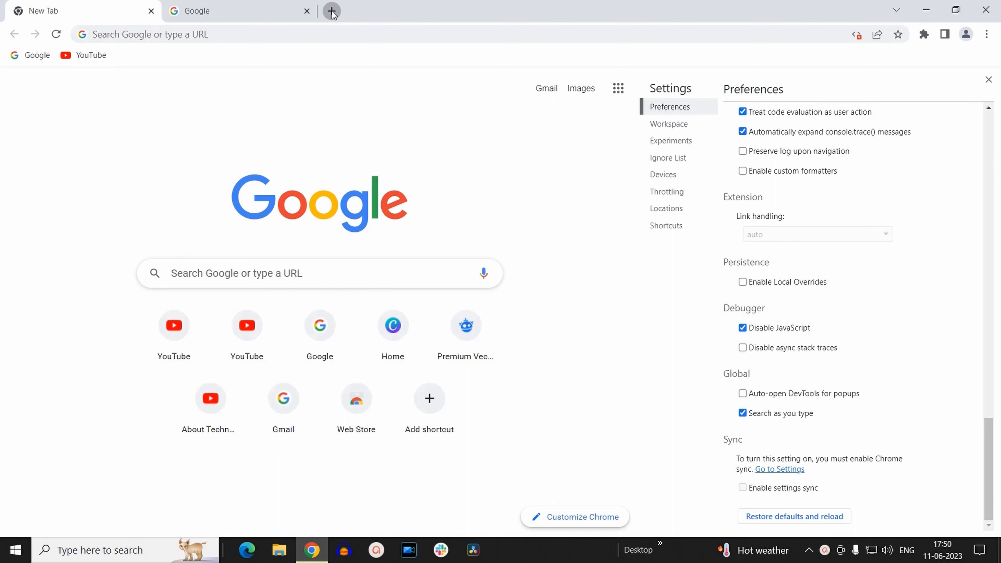
- Open a third tab on the Google start page and adjust controls at its bottom edge
{"action": "left_click", "coordinate": [332, 11]}
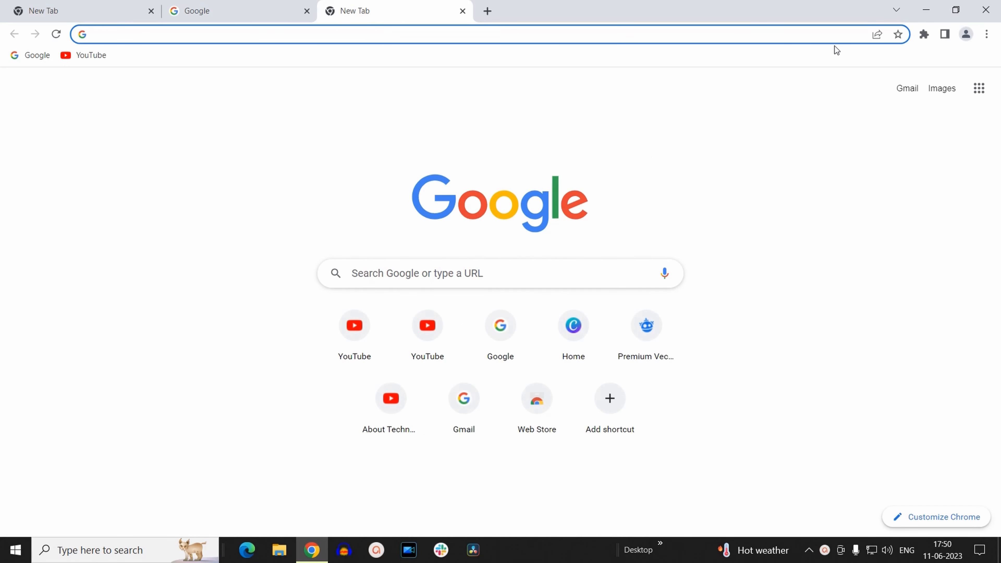
{"action": "mouse_move", "coordinate": [376, 146]}
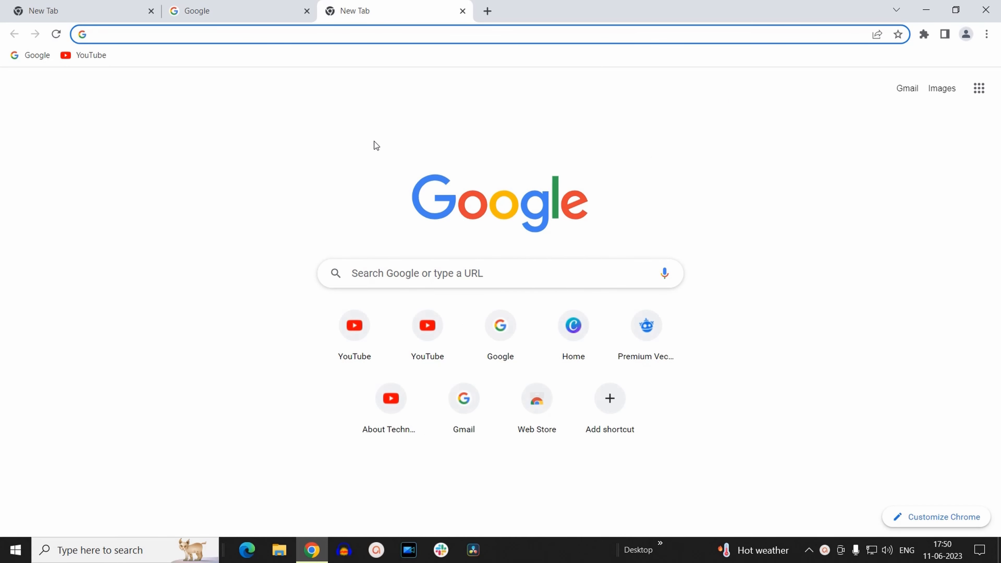
{"action": "mouse_move", "coordinate": [333, 164]}
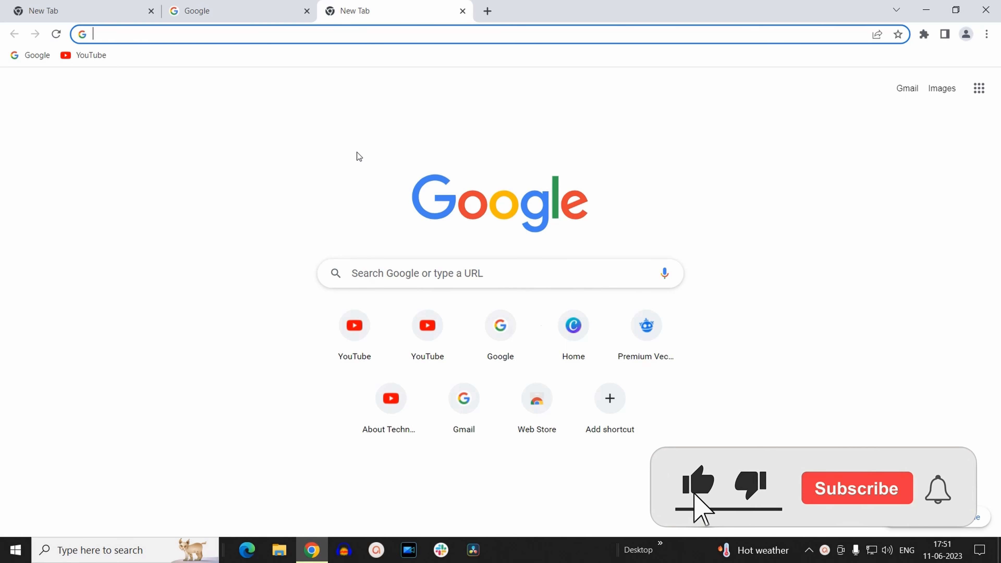
{"action": "left_click", "coordinate": [856, 488]}
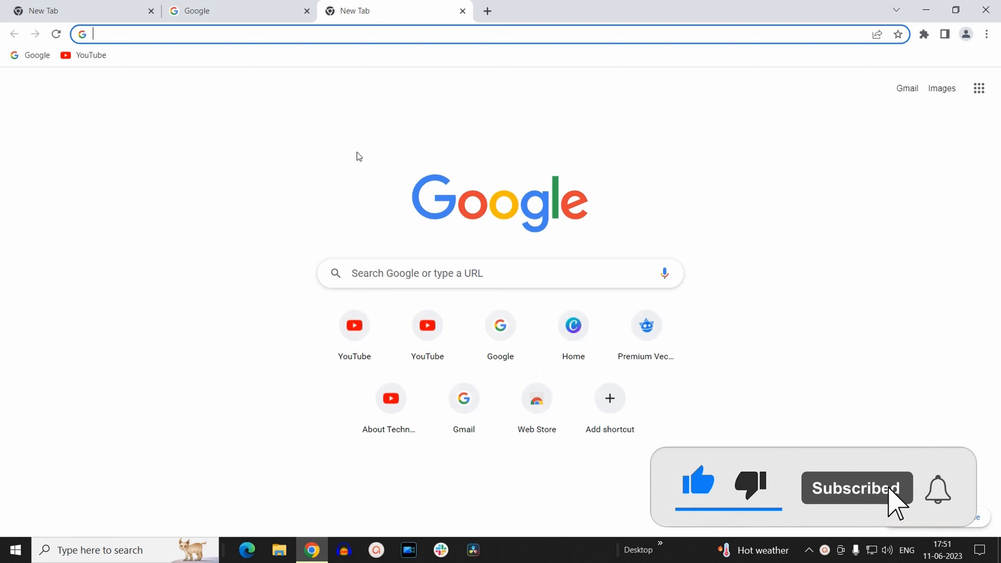
{"action": "left_click", "coordinate": [936, 489]}
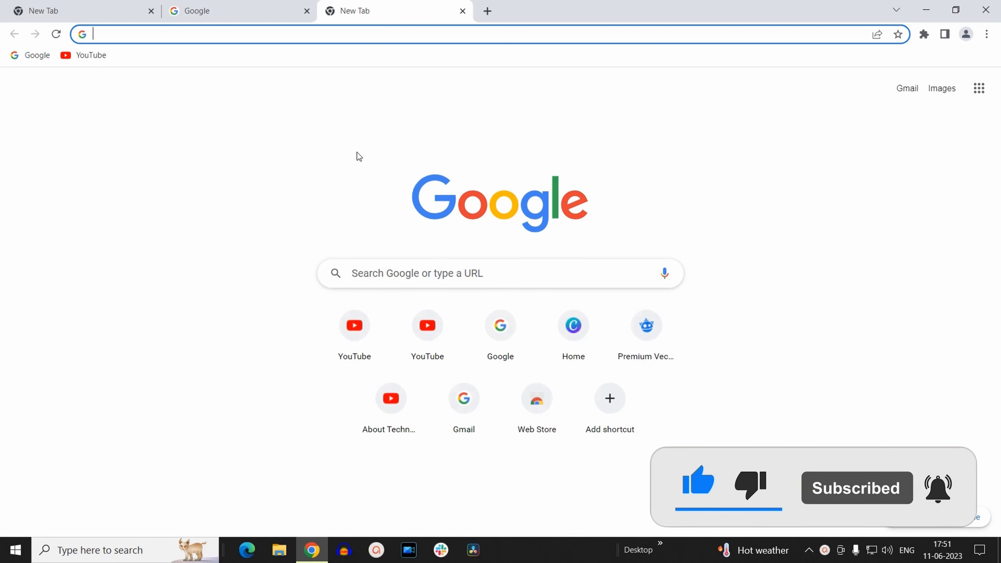